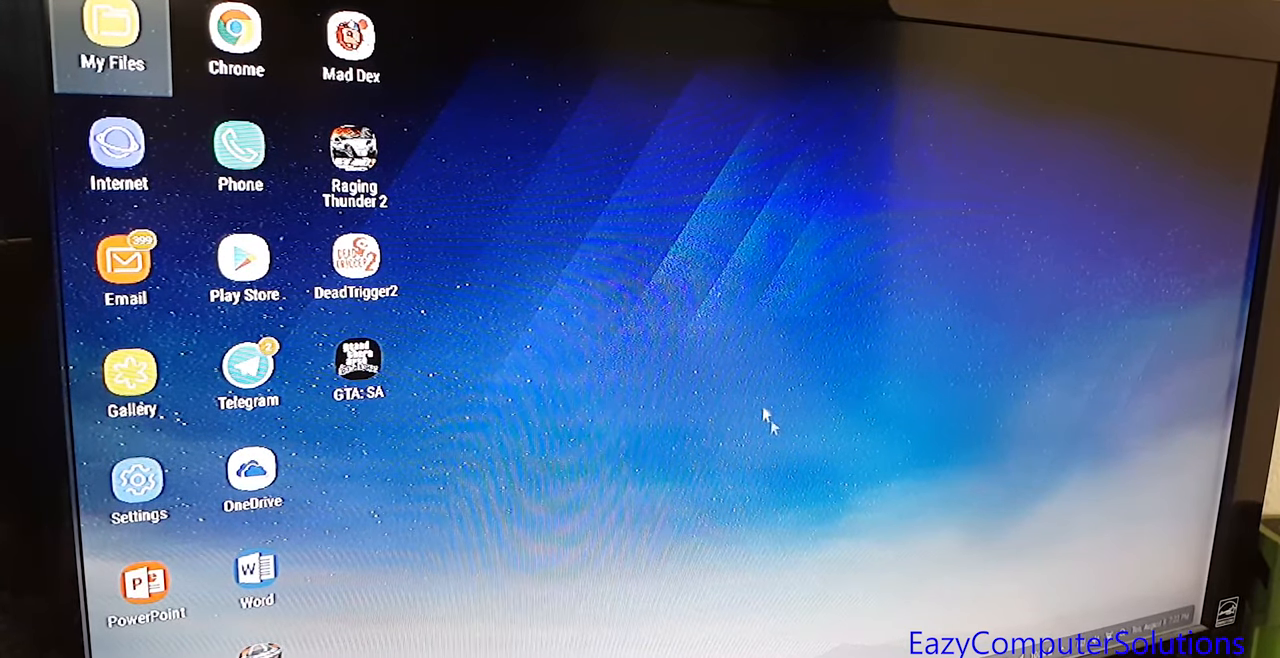
mouse_move(690, 310)
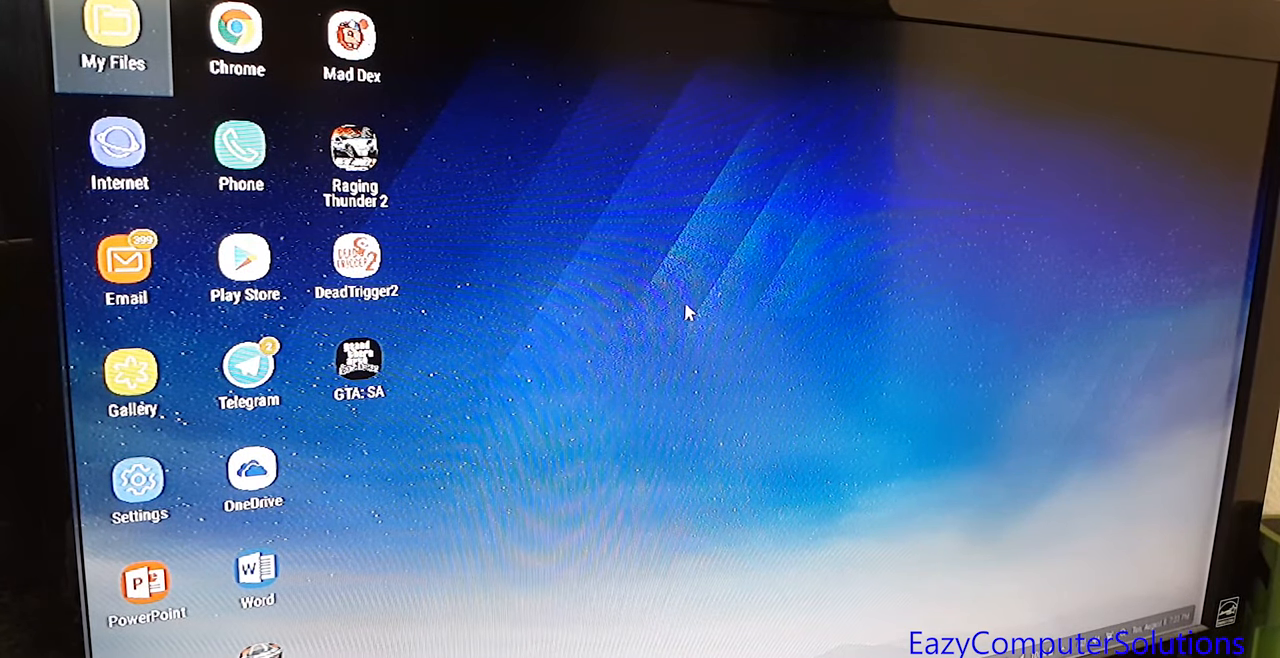
mouse_move(630, 460)
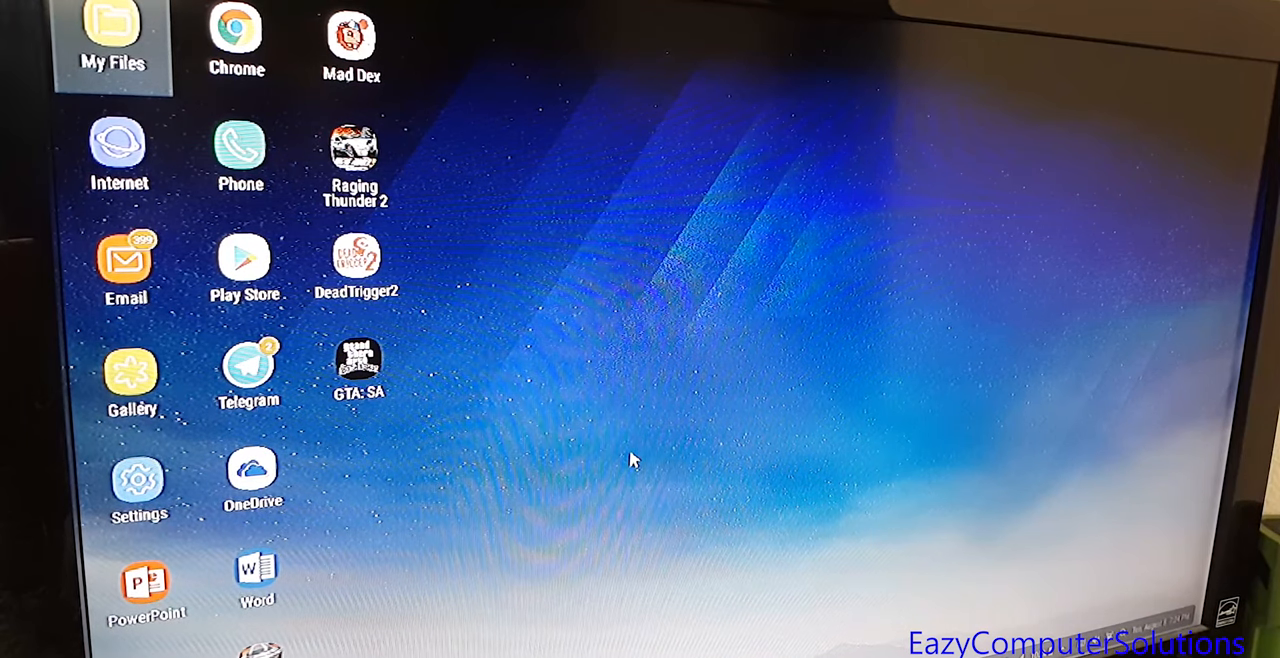
mouse_move(520, 372)
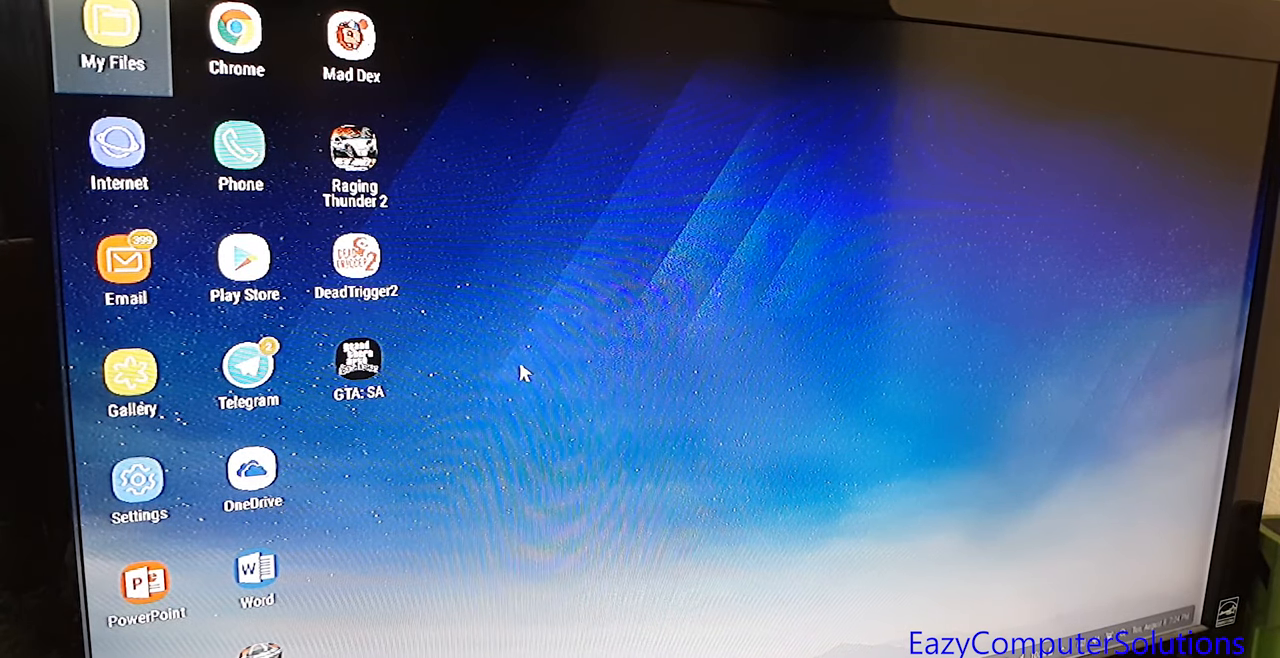
mouse_move(540, 225)
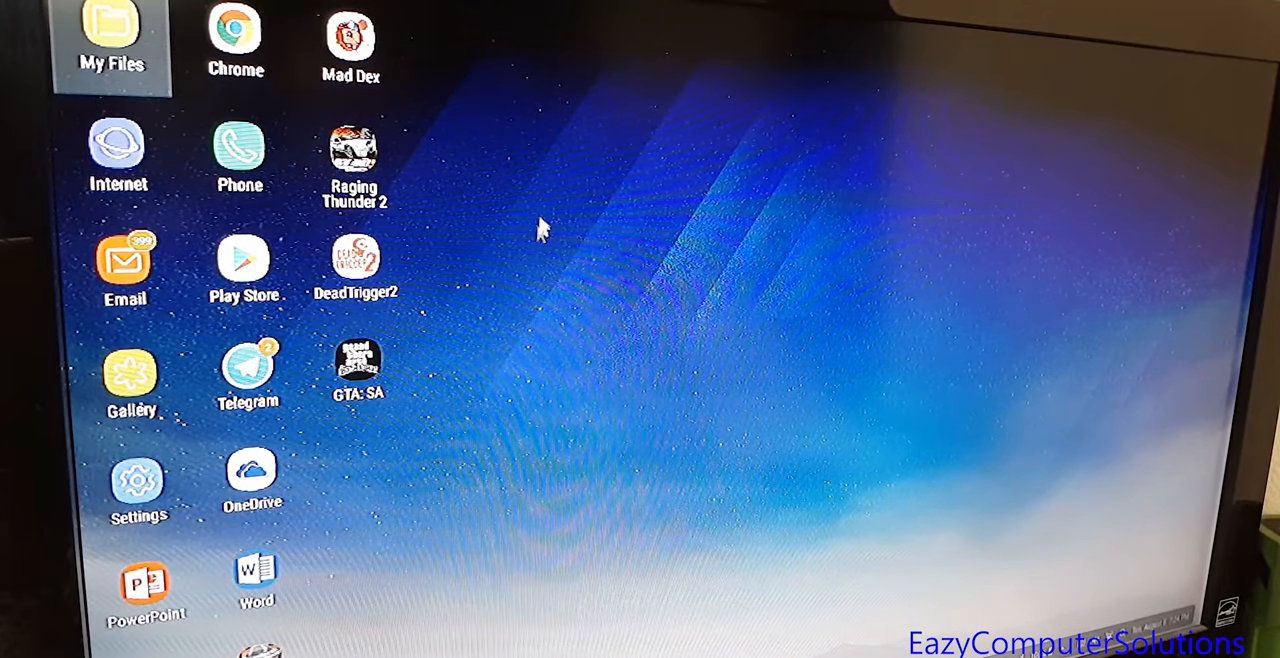
mouse_move(475, 305)
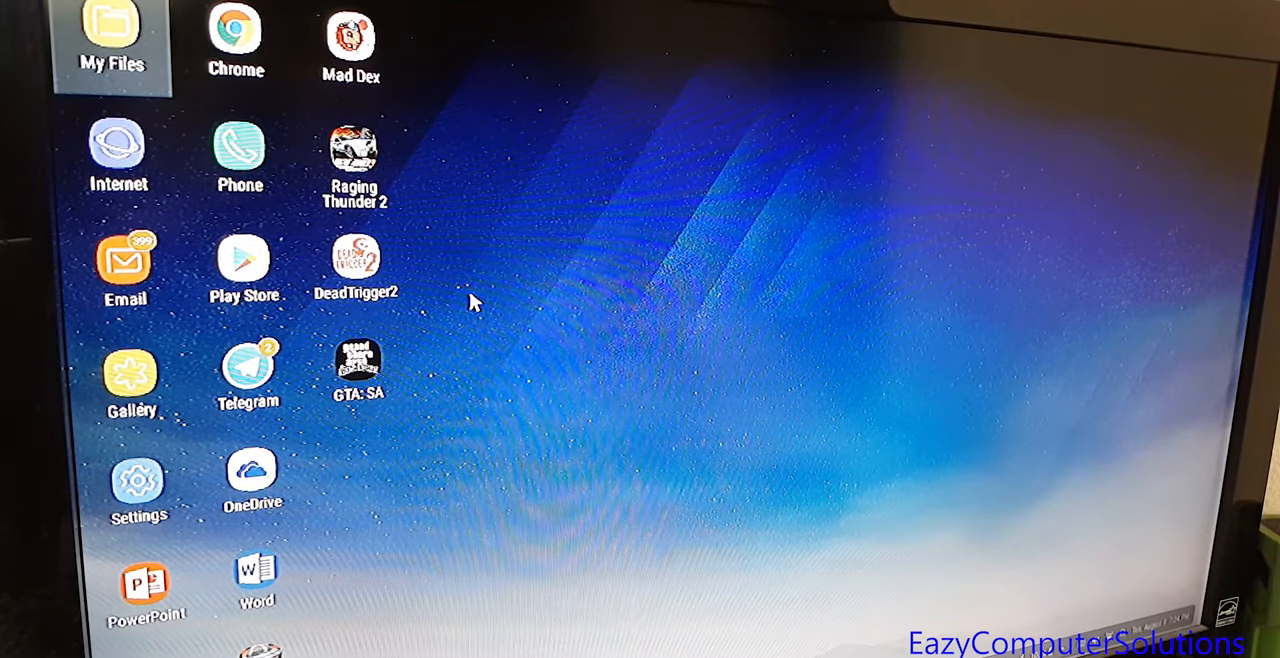
mouse_move(385, 270)
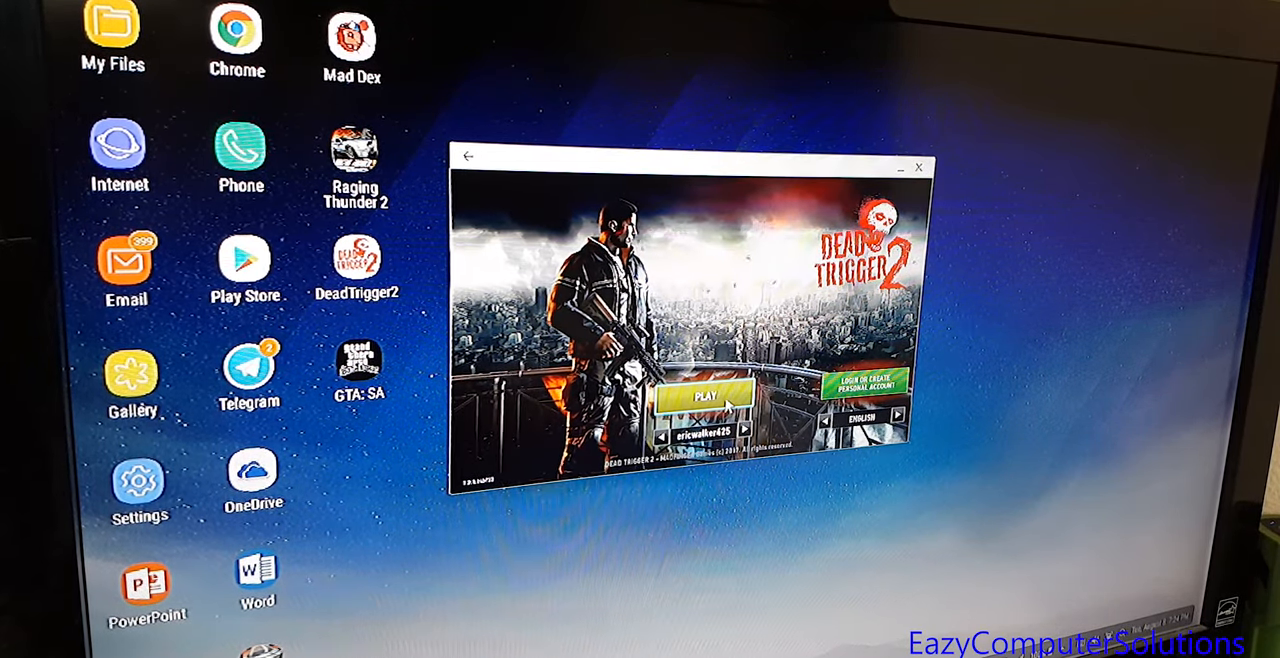
click(705, 395)
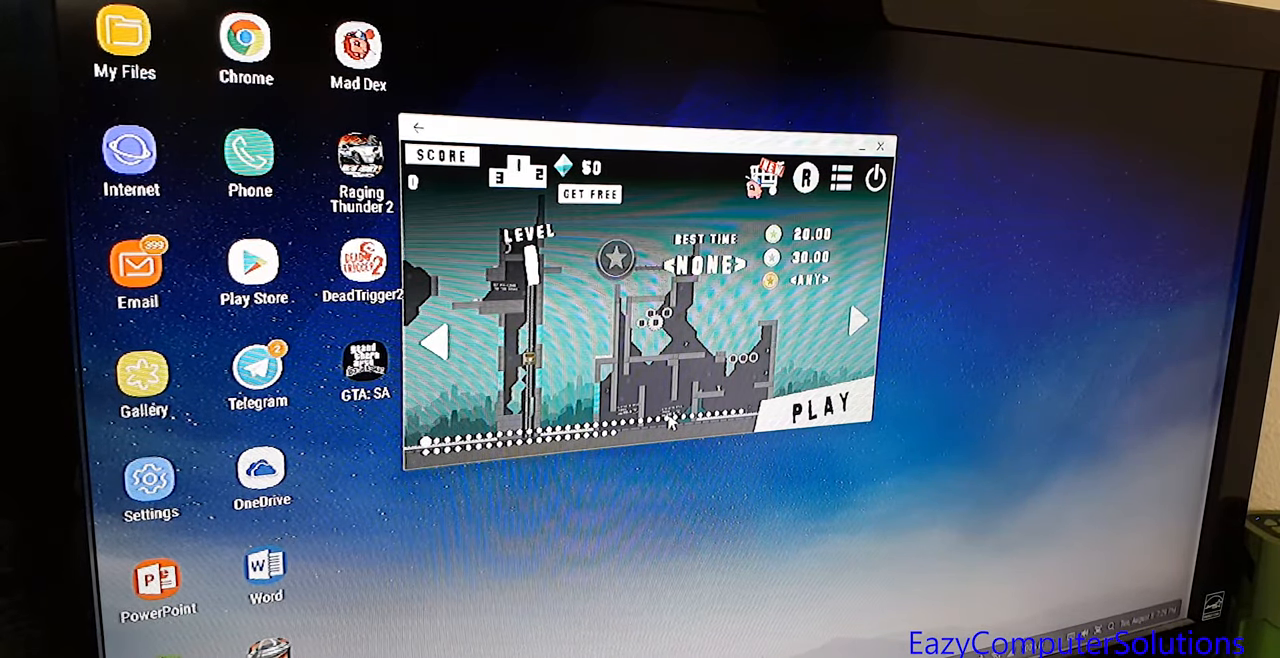
- Launch Mad Dex in its DeX window and reach the multiplayer and single-player main menu
click(820, 410)
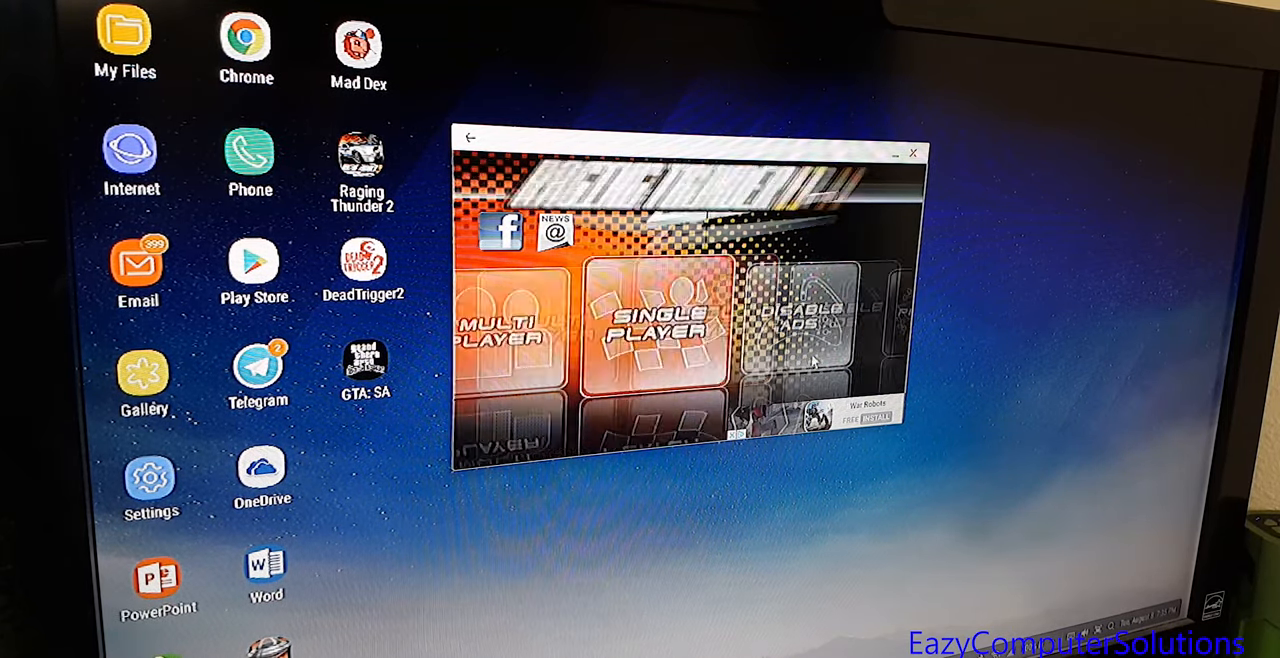
- Launch GTA: San Andreas in its own DeX window, showing its opening screen
click(650, 325)
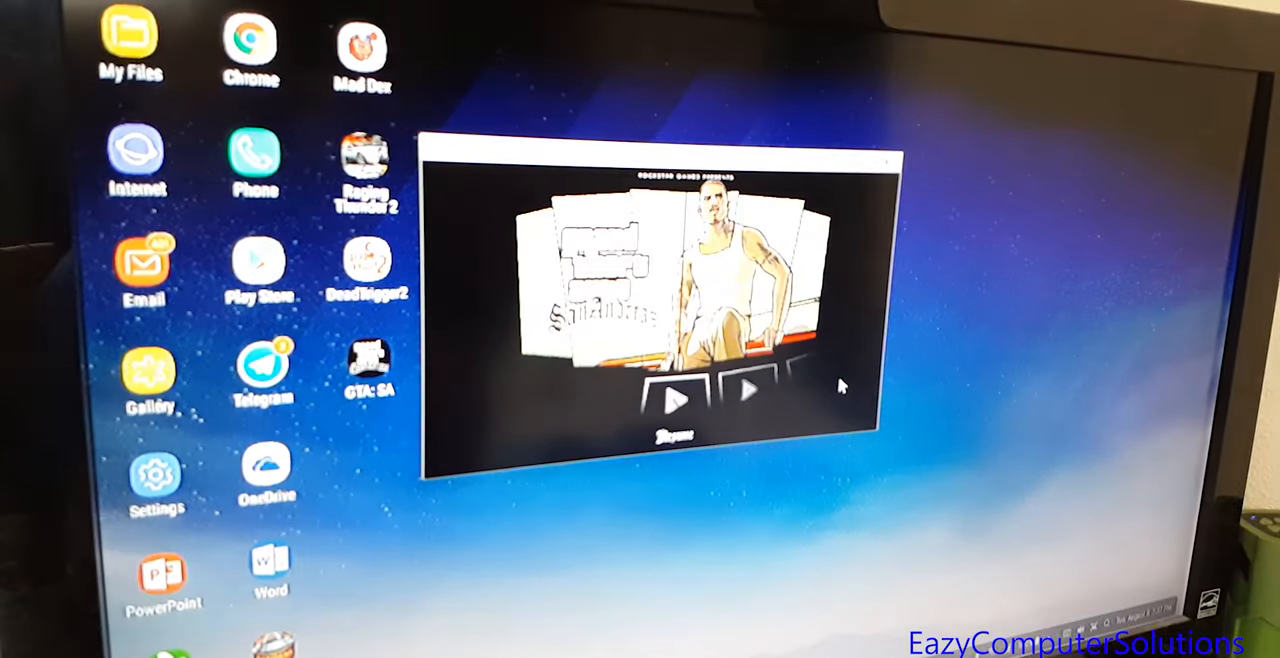
- Advance GTA: San Andreas past its opening screen into gameplay, showing minimap, money and weapon readouts
click(674, 400)
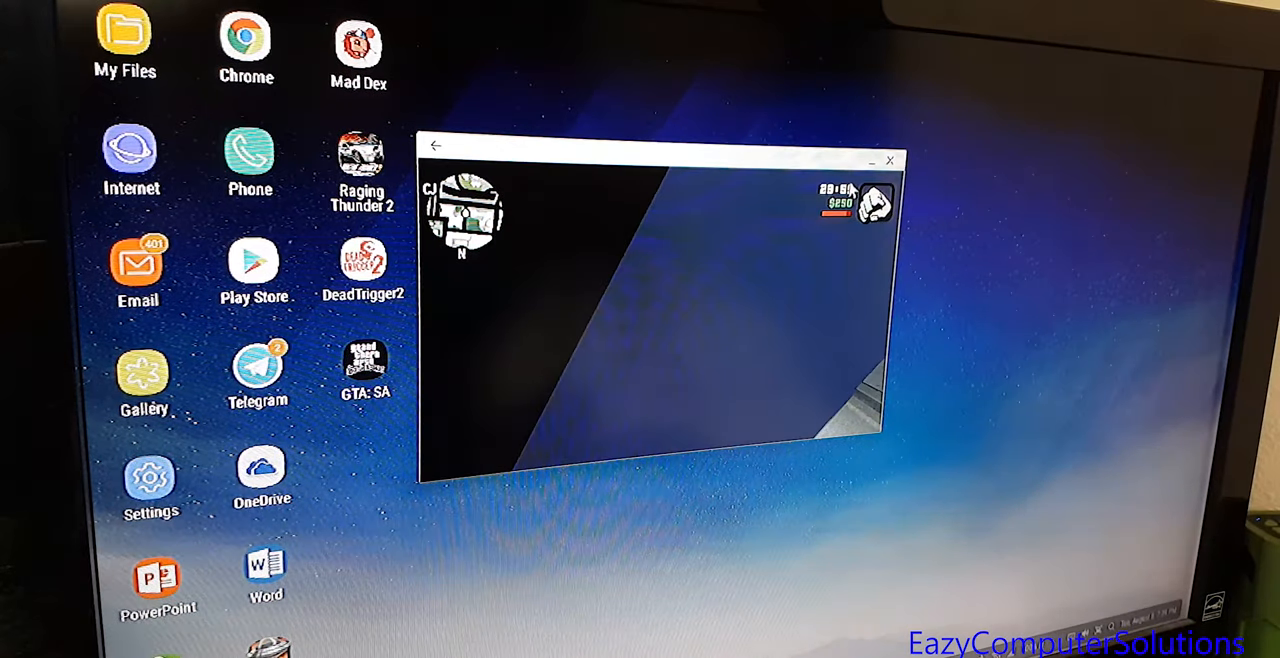
- Close the GTA: San Andreas window with its X button, returning to the DeX desktop icons
click(888, 160)
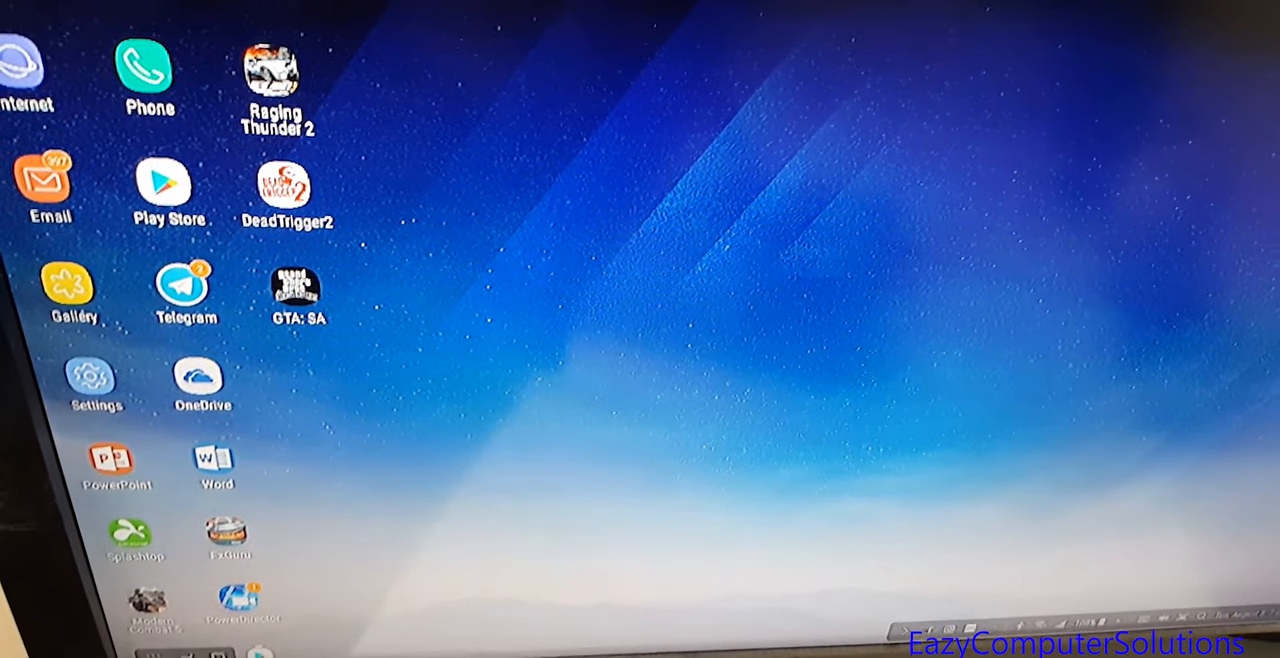
scroll(down, 3)
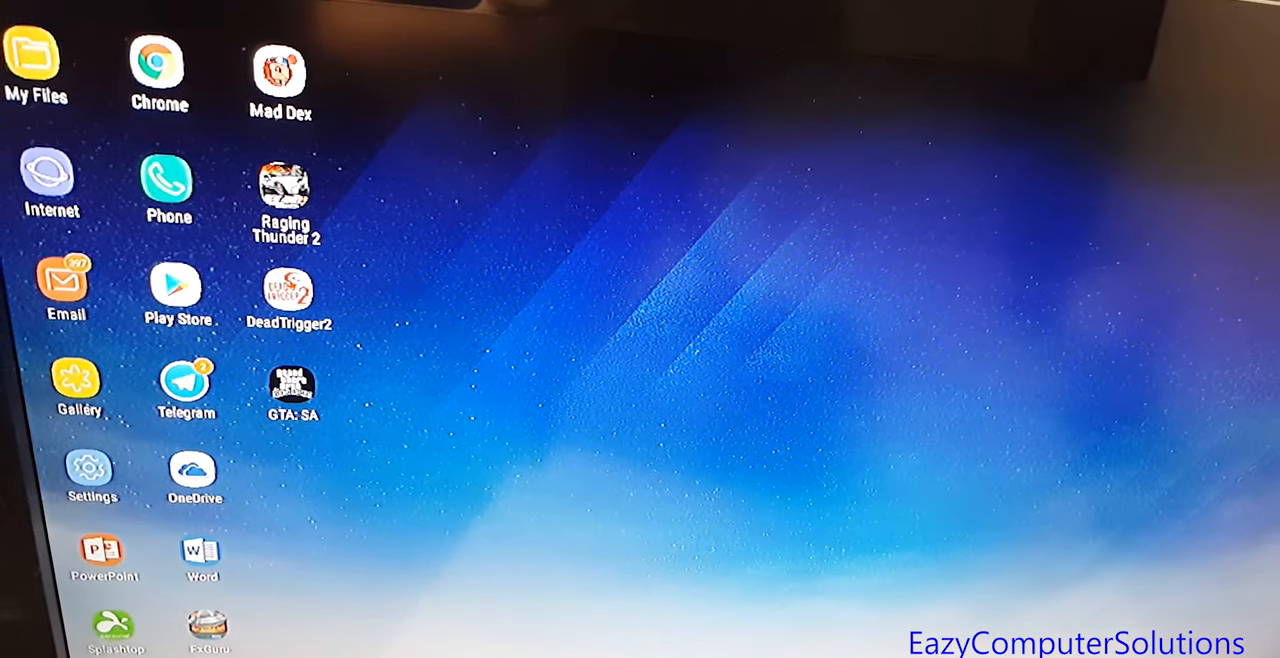